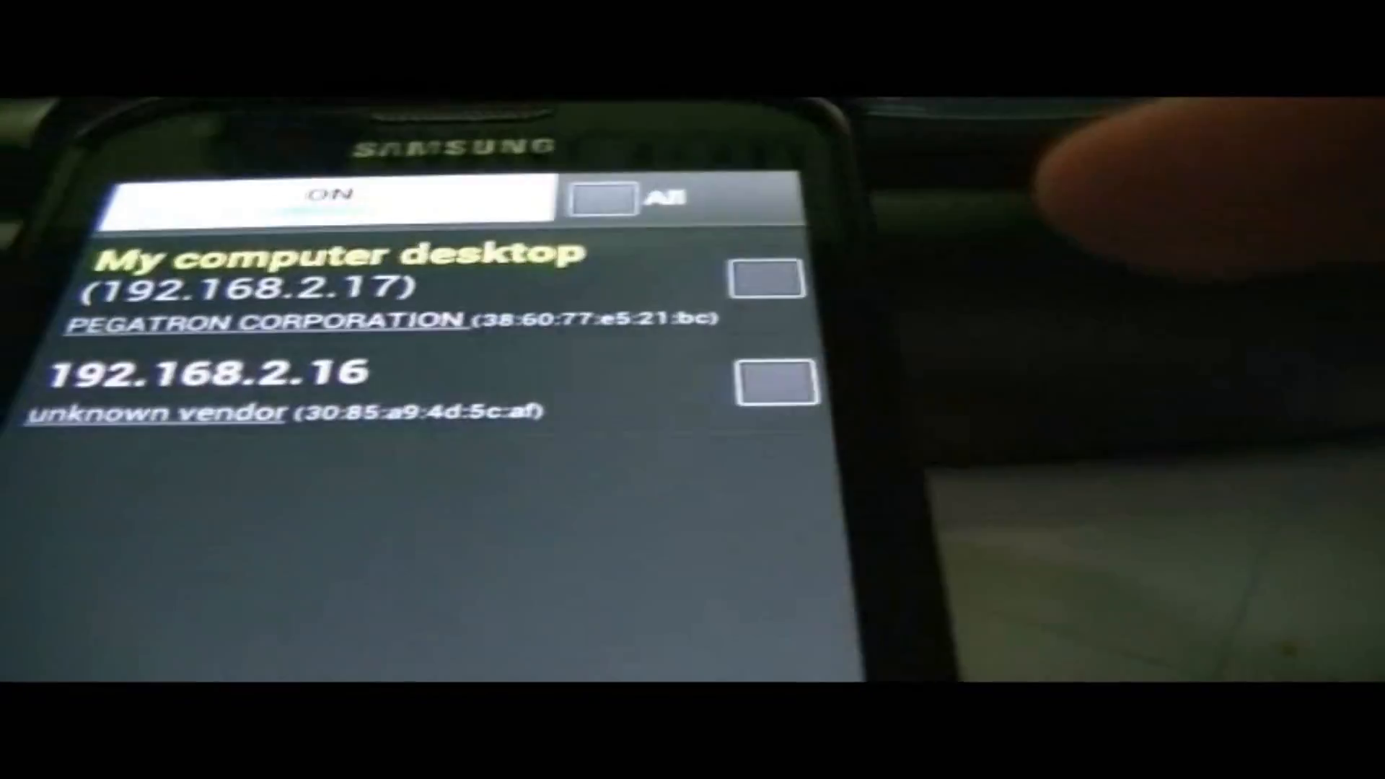
click(336, 279)
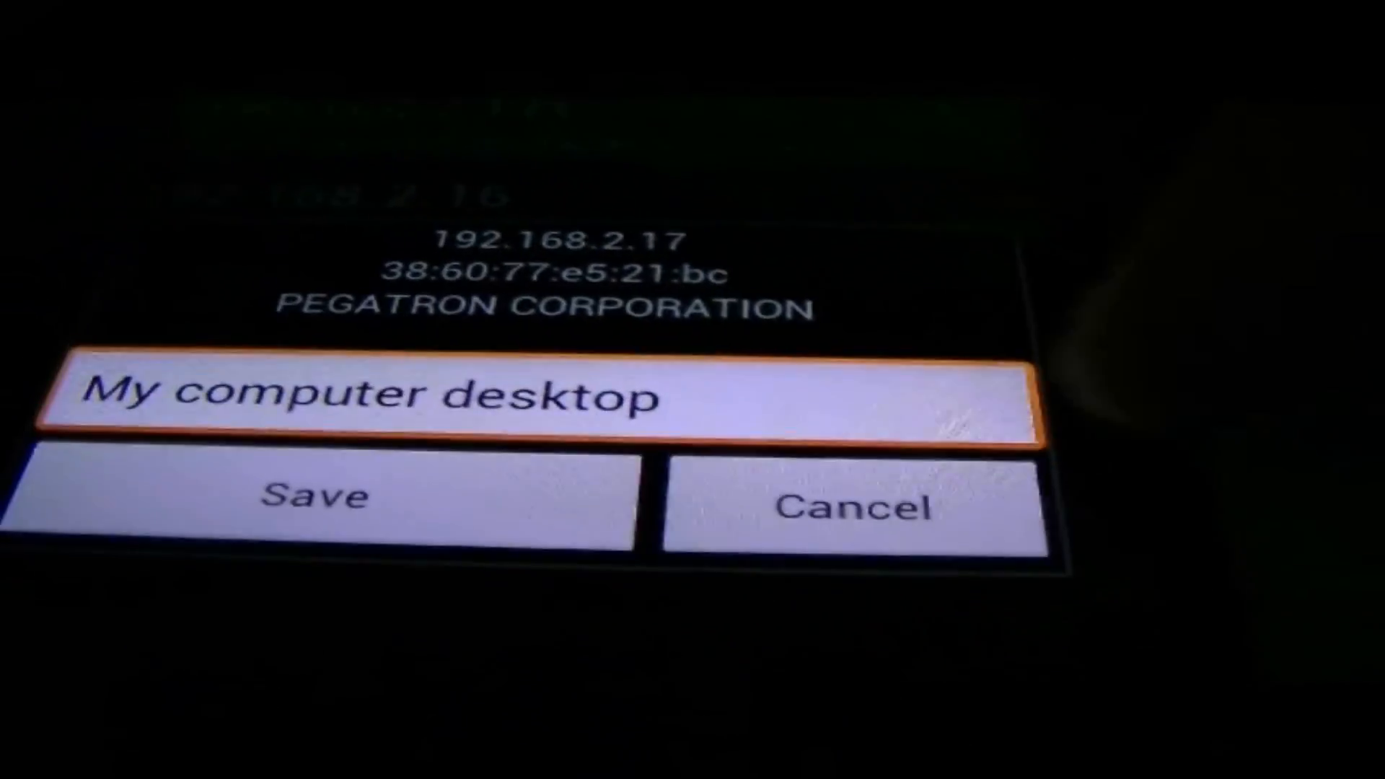
click(317, 495)
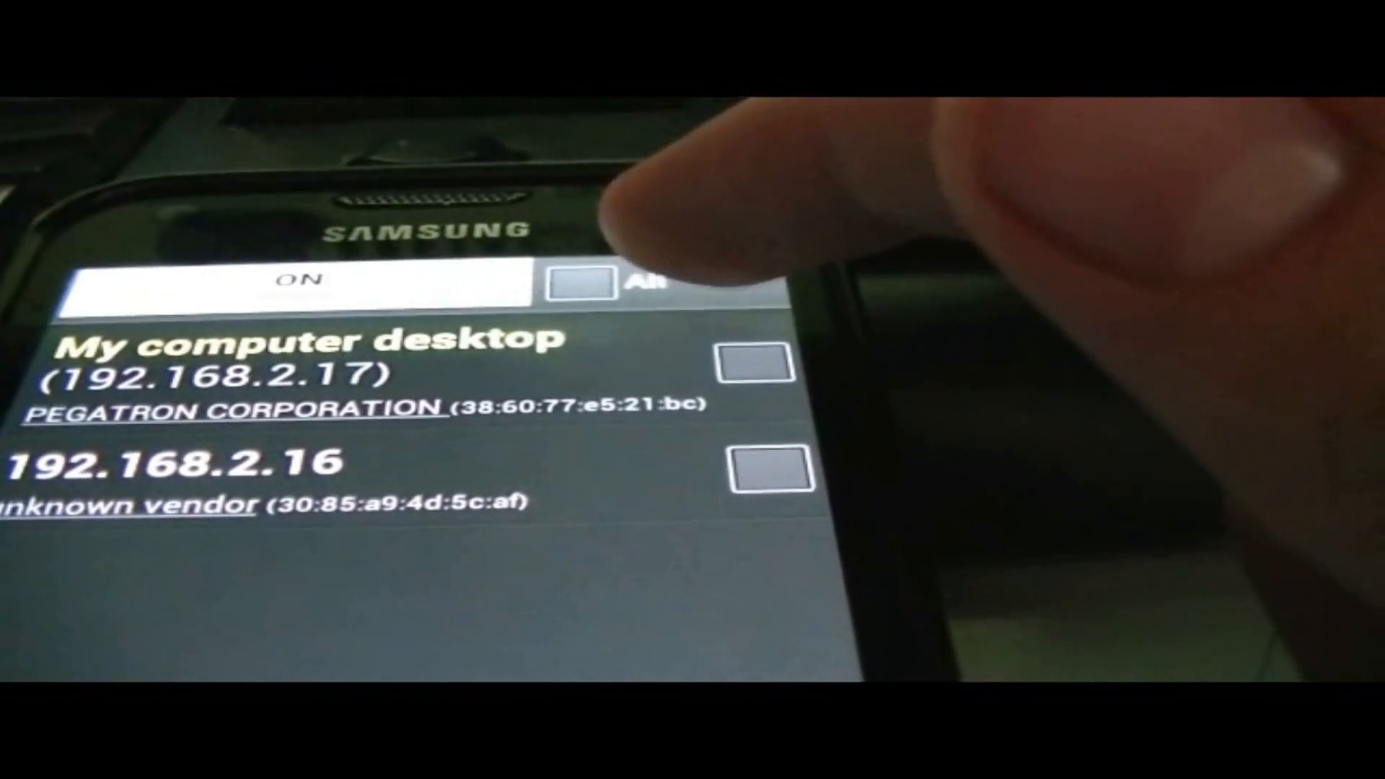
click(753, 362)
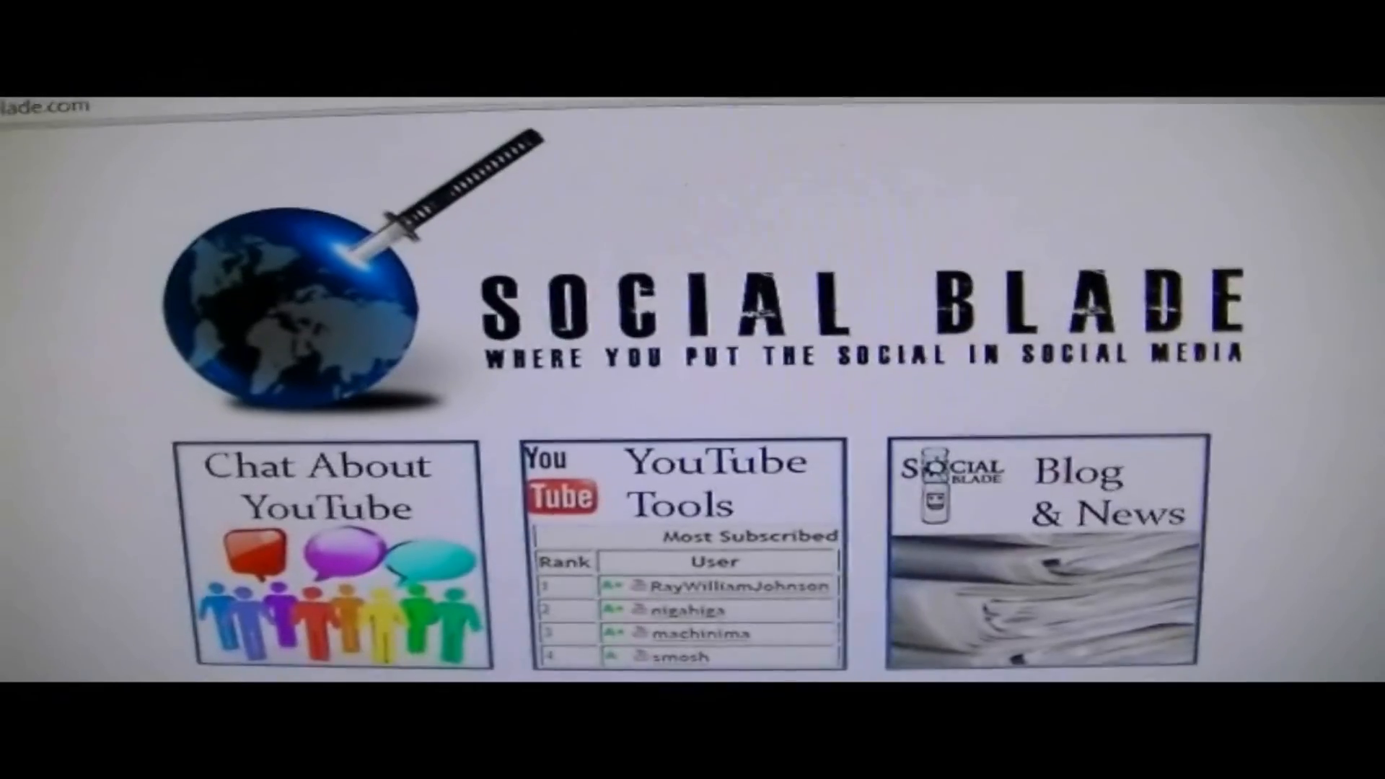
scroll(down, 3)
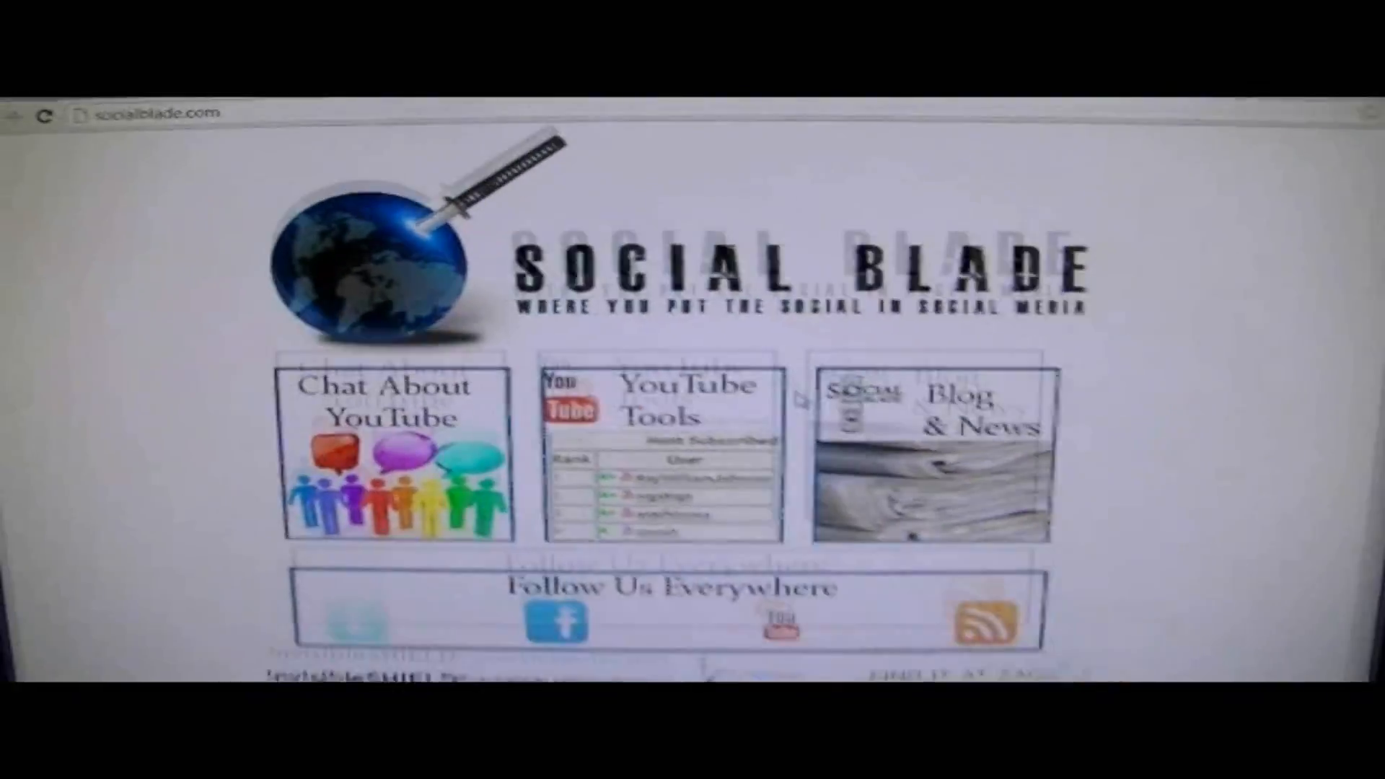
scroll(down, 3)
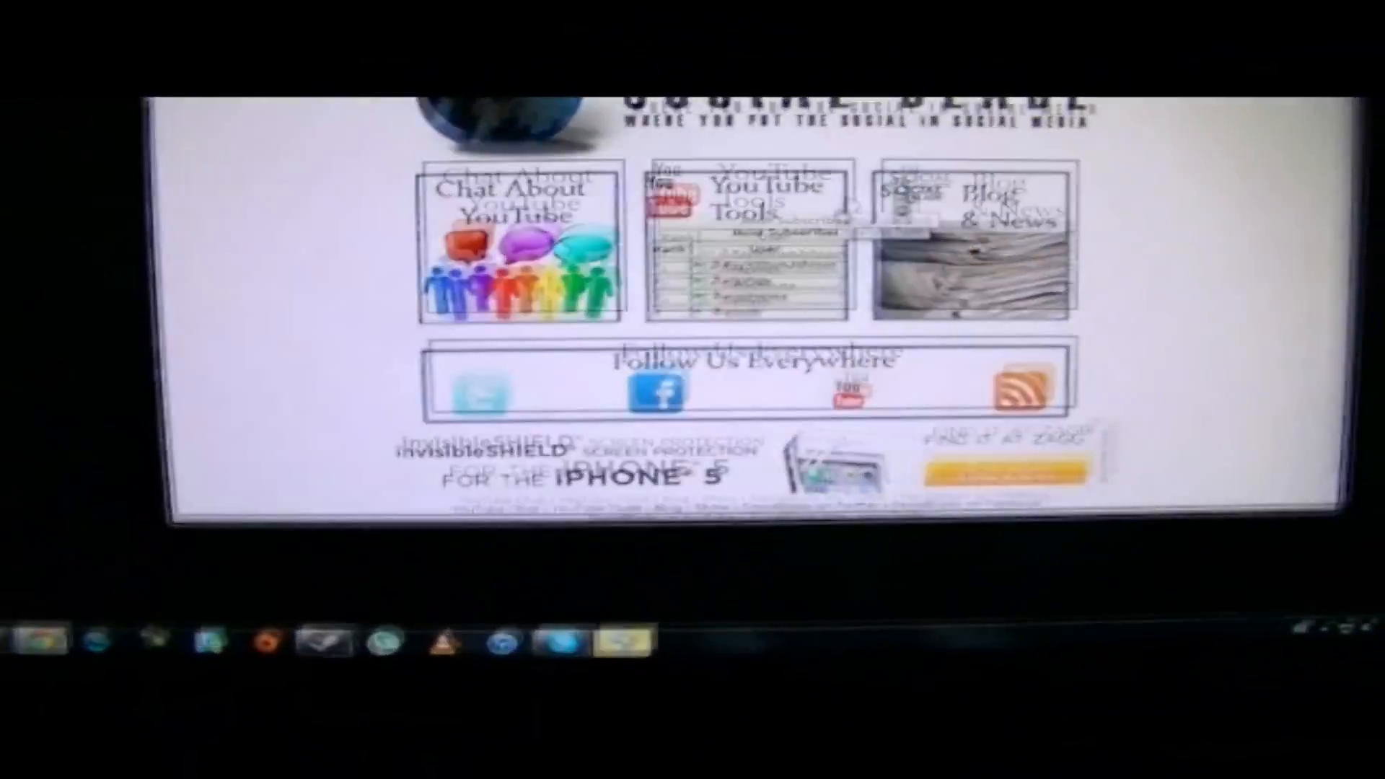